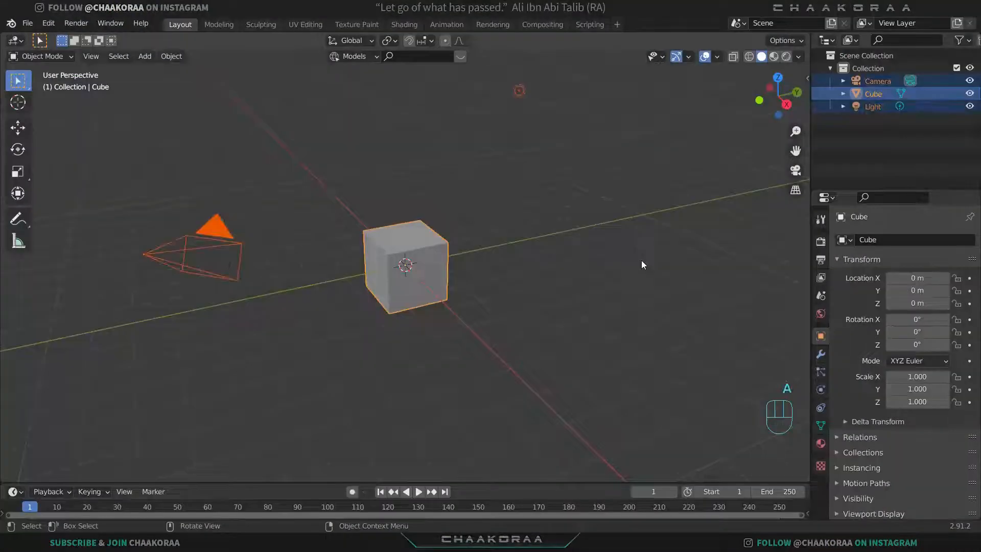
# Delete the default cube, camera and light and enlarge the new plane tenfold.
pyautogui.press('x')
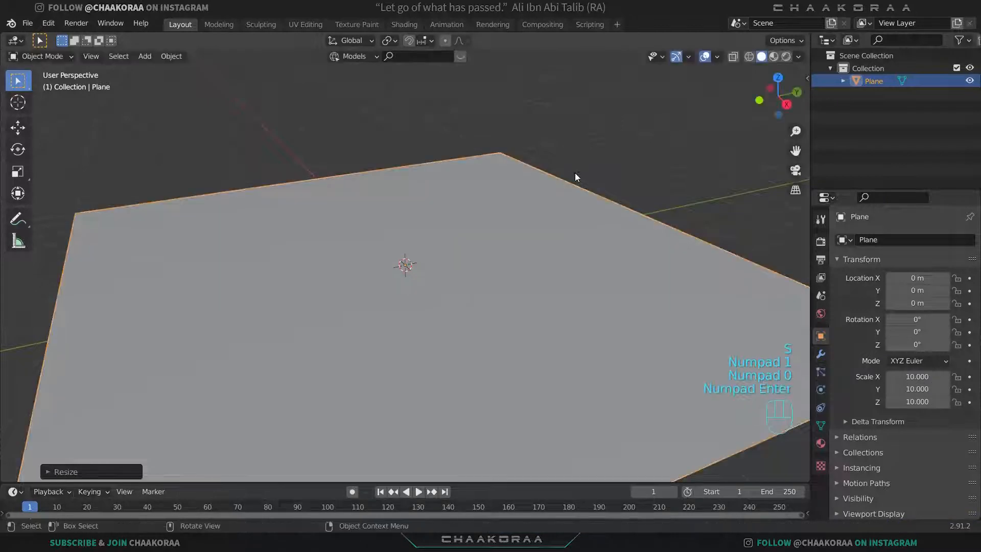
pyautogui.press('Tab')
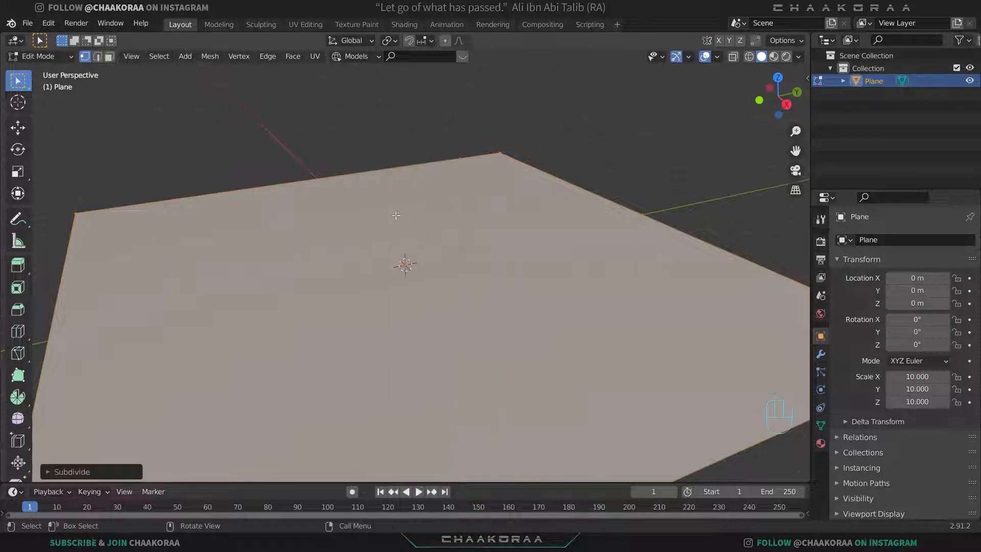
pyautogui.moveTo(437, 309)
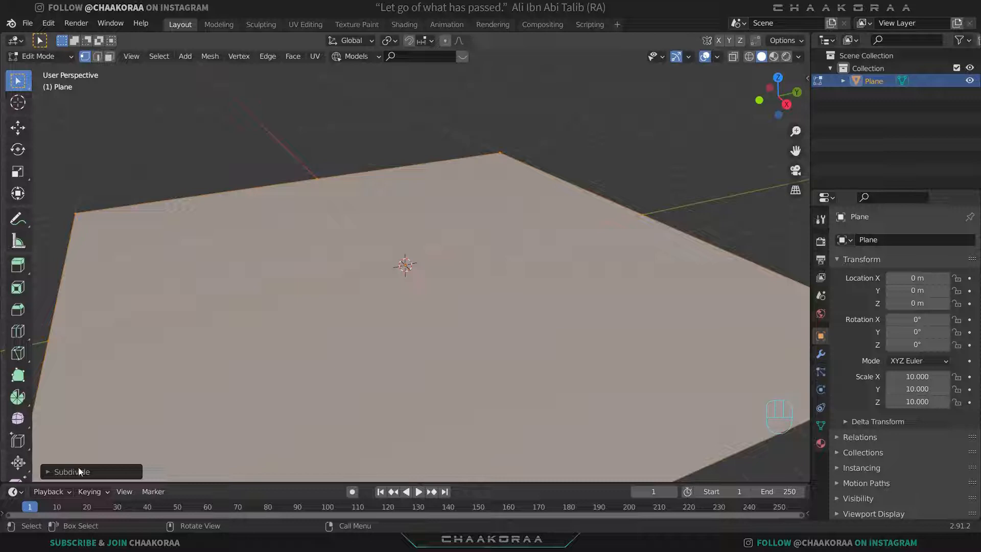
# Subdivide the plane with 50 cuts and return to object mode.
pyautogui.click(71, 471)
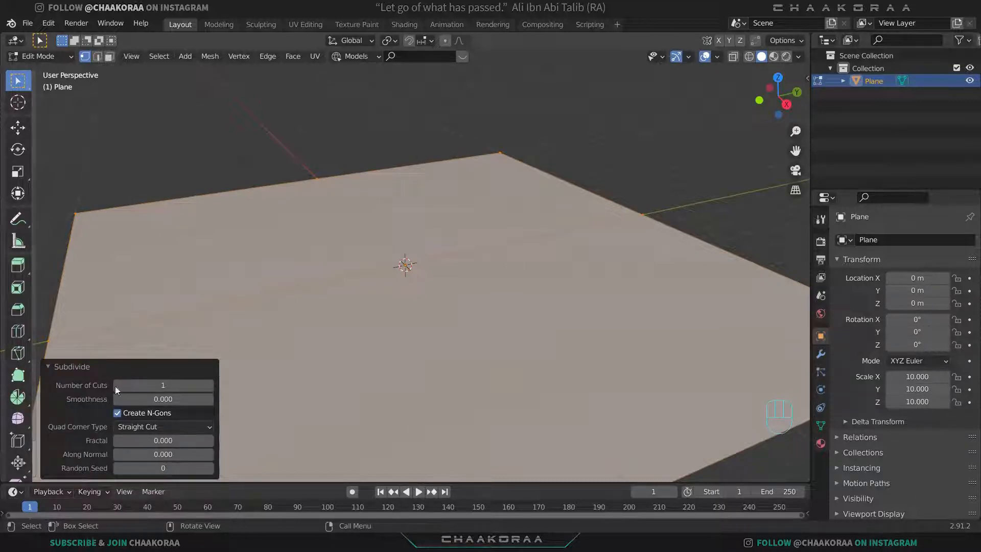
pyautogui.click(162, 385)
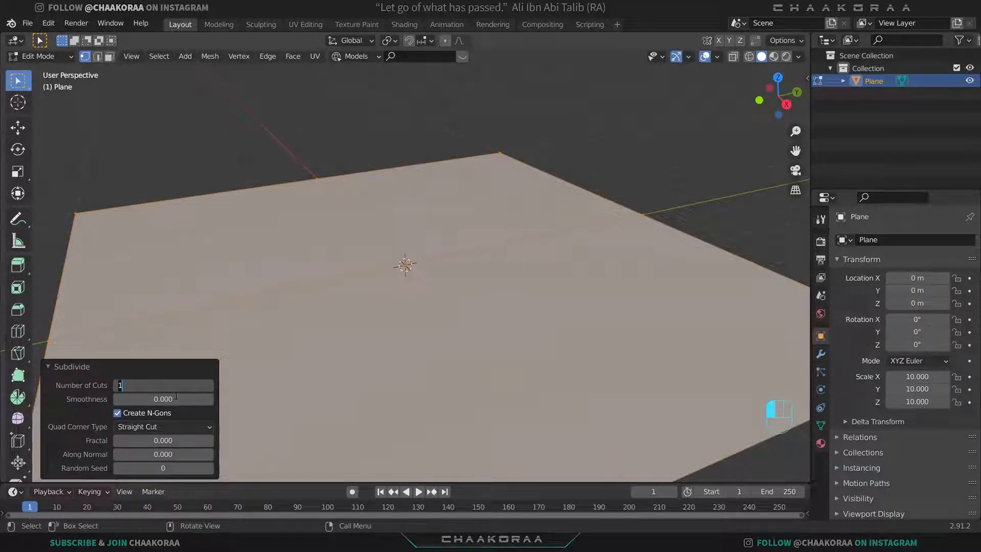
pyautogui.write('50')
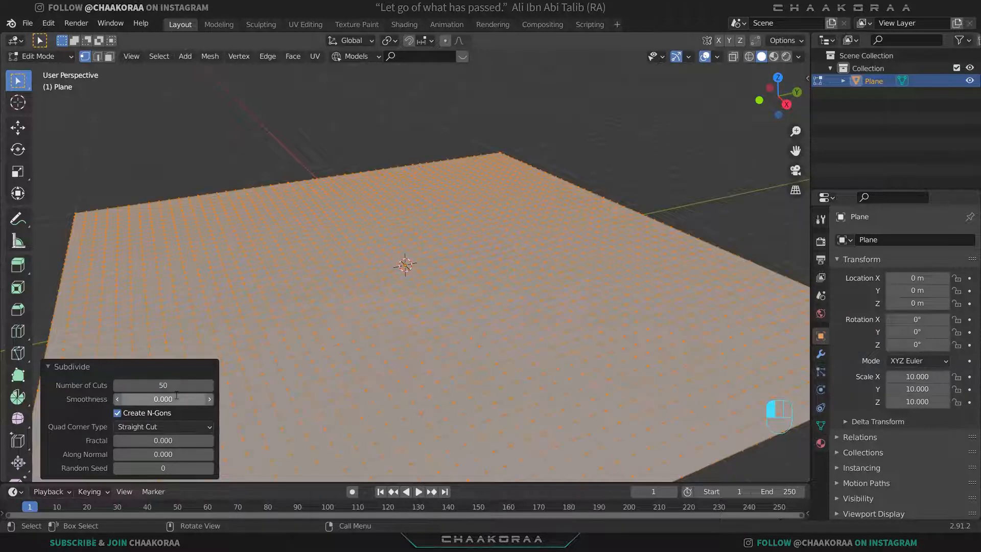
pyautogui.press('Tab')
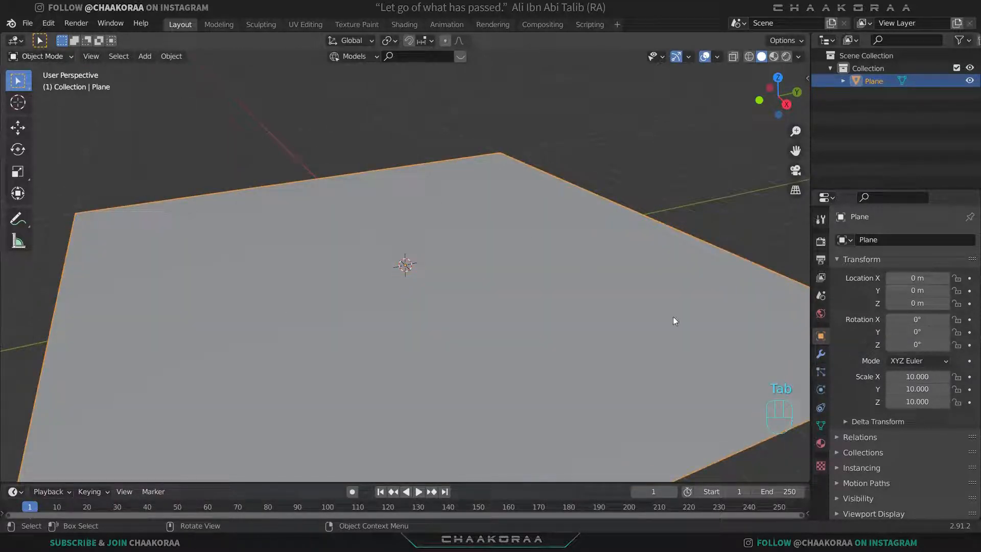
# Add a Displace modifier to the plane with a new displacement texture.
pyautogui.click(820, 354)
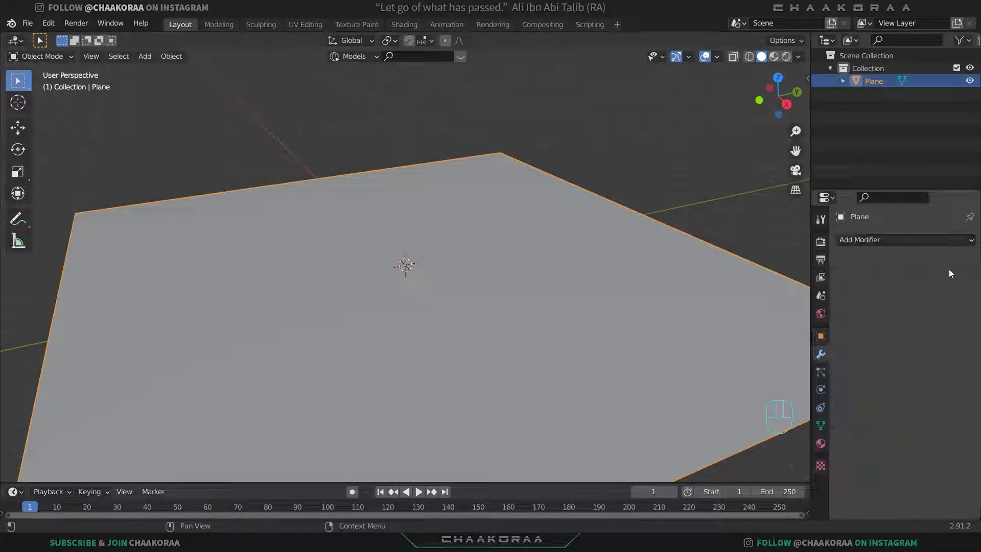
pyautogui.click(866, 239)
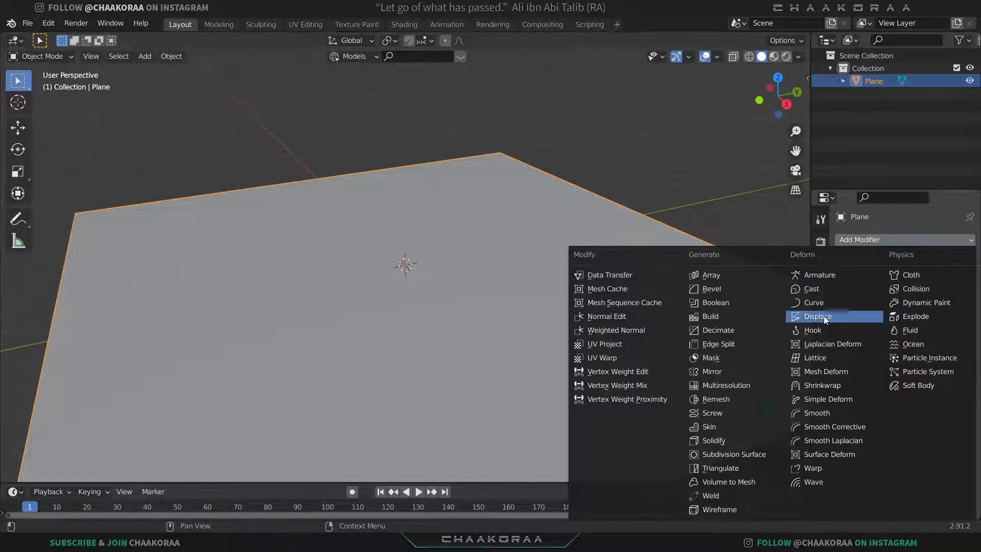
pyautogui.click(818, 316)
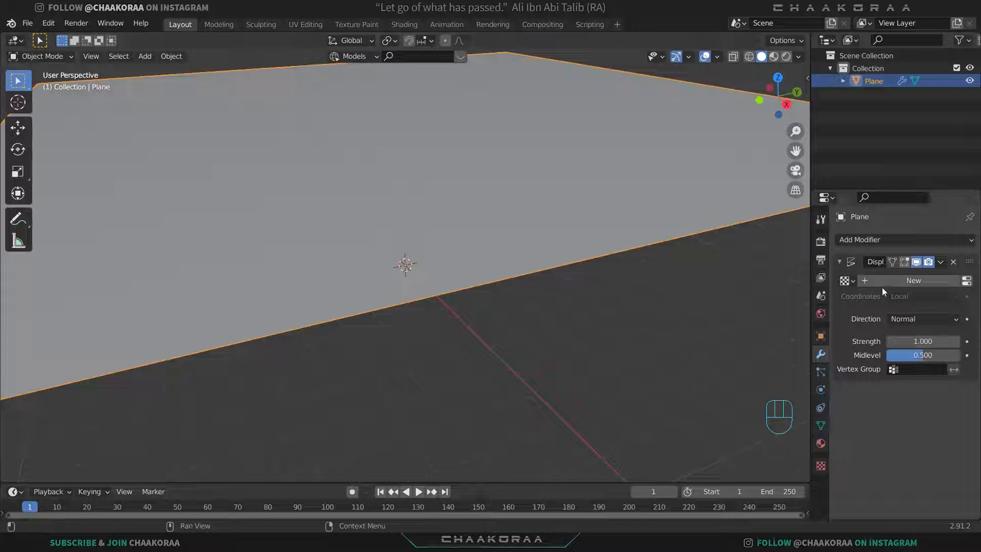
pyautogui.click(913, 280)
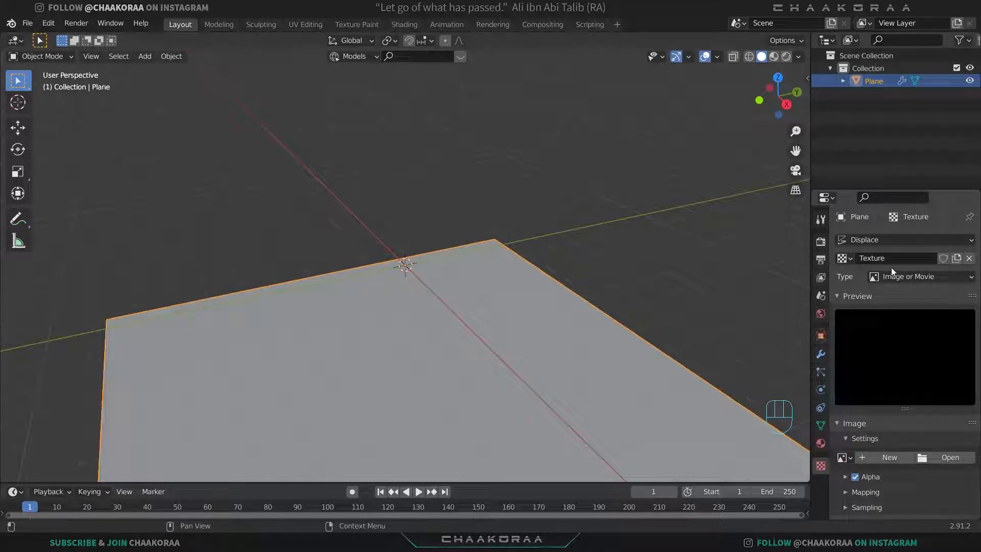
pyautogui.moveTo(879, 283)
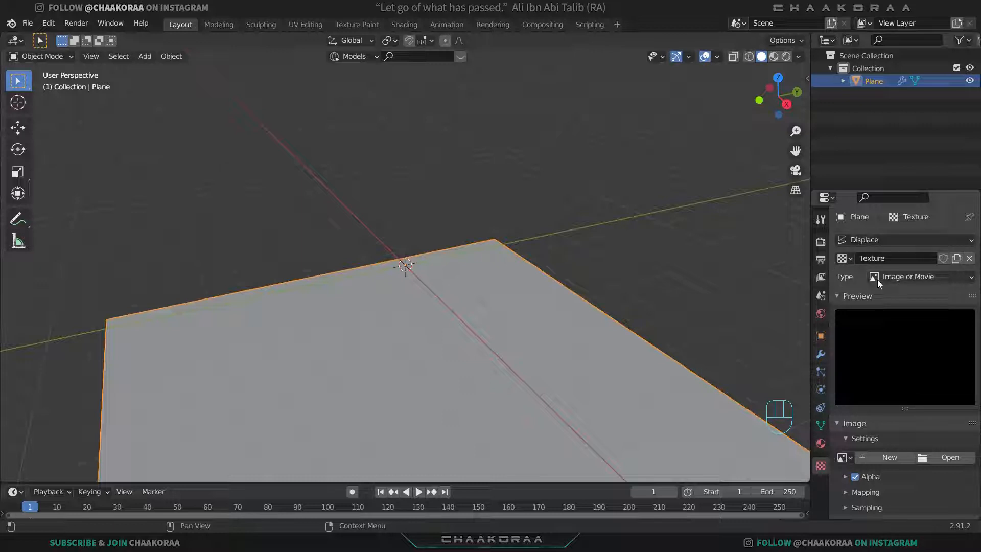
pyautogui.moveTo(936, 286)
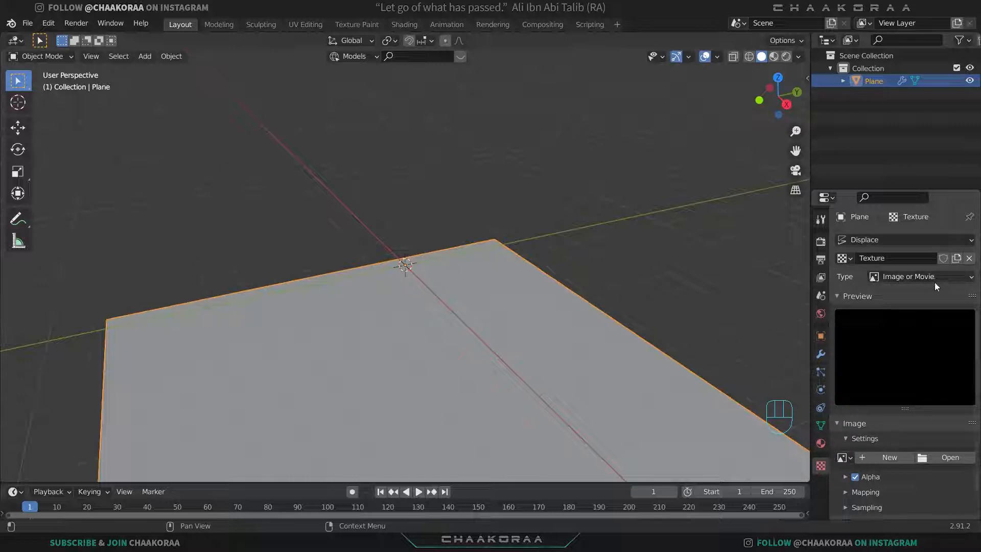
# Change the displacement texture type to a procedural pattern such as Clouds.
pyautogui.click(908, 276)
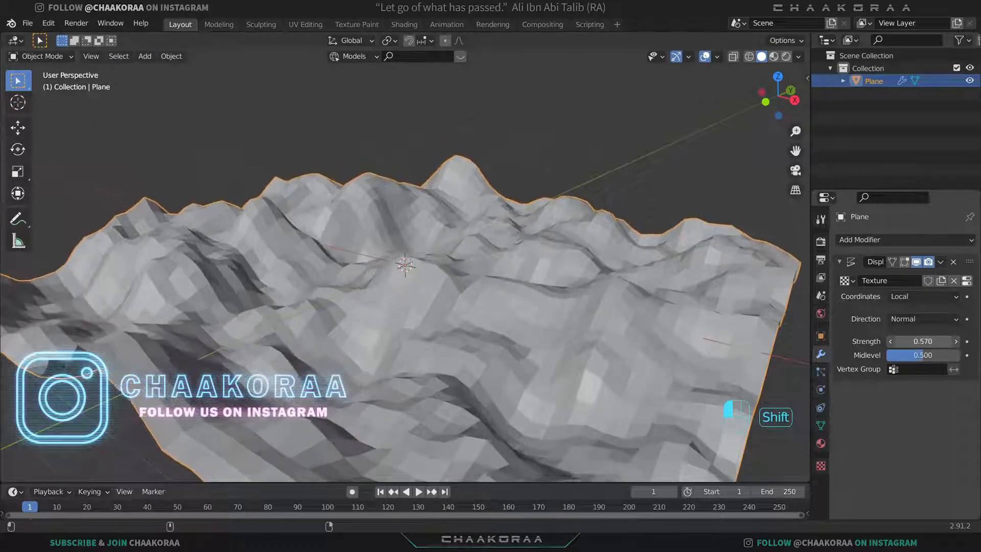
# Lower the displacement strength to 0.270 and give the terrain smooth shading.
pyautogui.moveTo(938, 341); pyautogui.dragTo(901, 341)
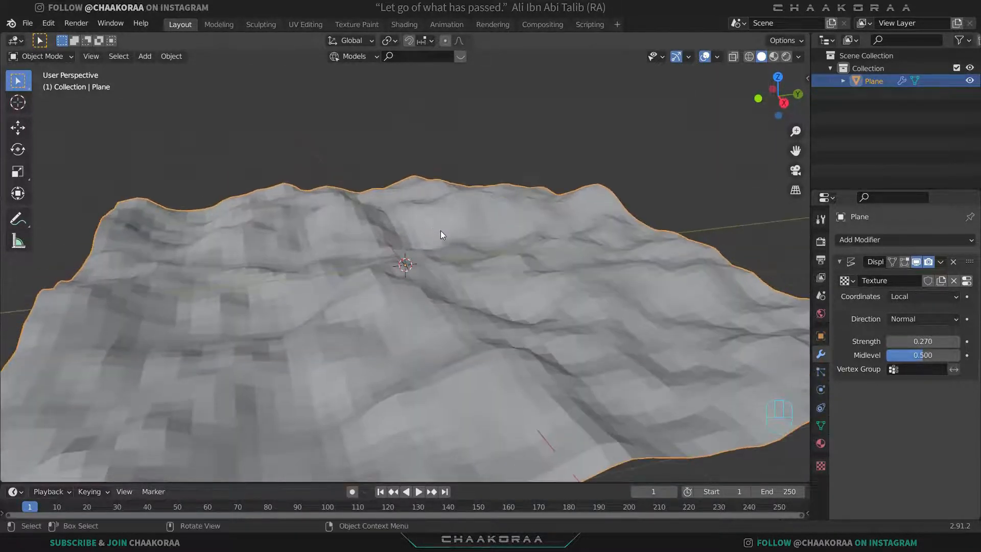
pyautogui.rightClick(441, 235)
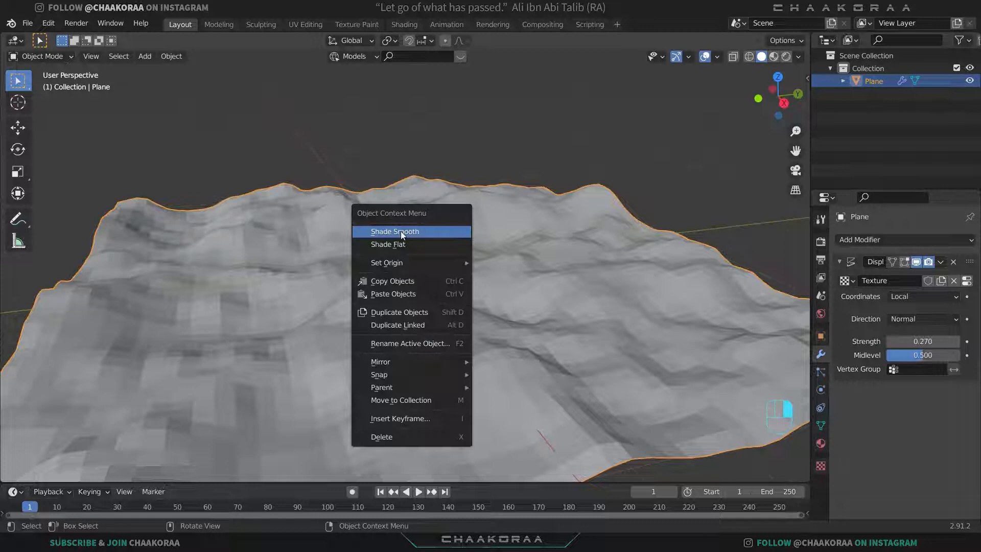
pyautogui.click(394, 231)
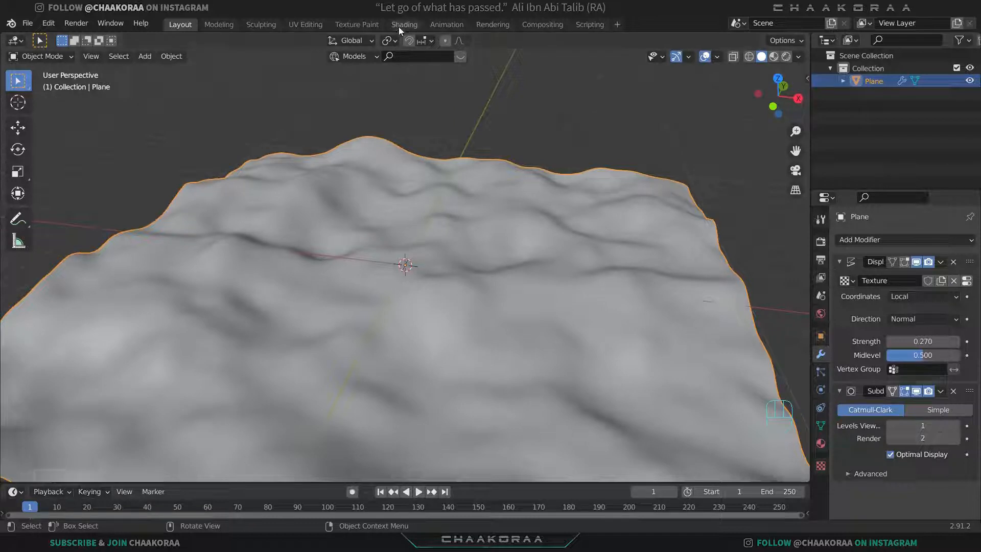
# Switch to the Shading workspace and create a new material for the terrain.
pyautogui.click(404, 24)
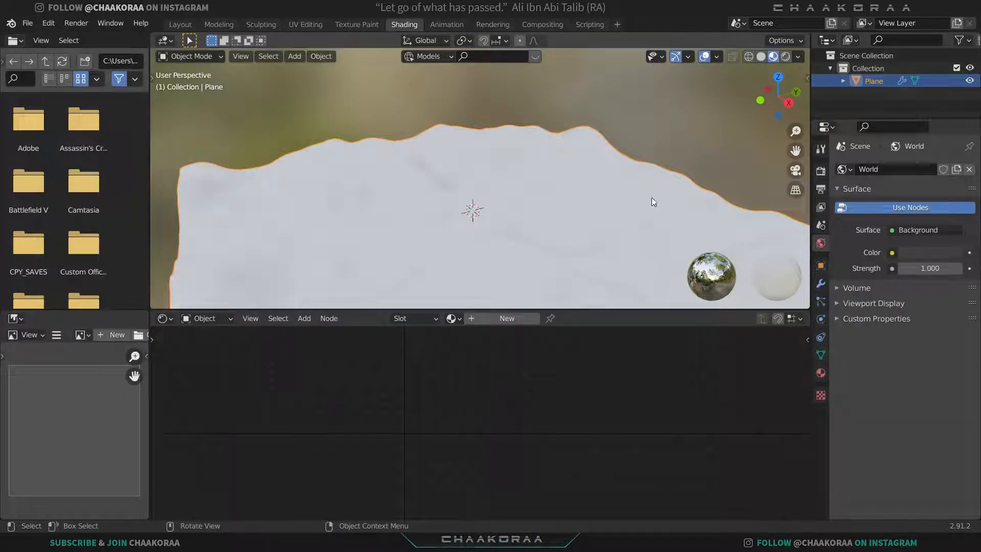
pyautogui.moveTo(653, 202); pyautogui.dragTo(581, 224)
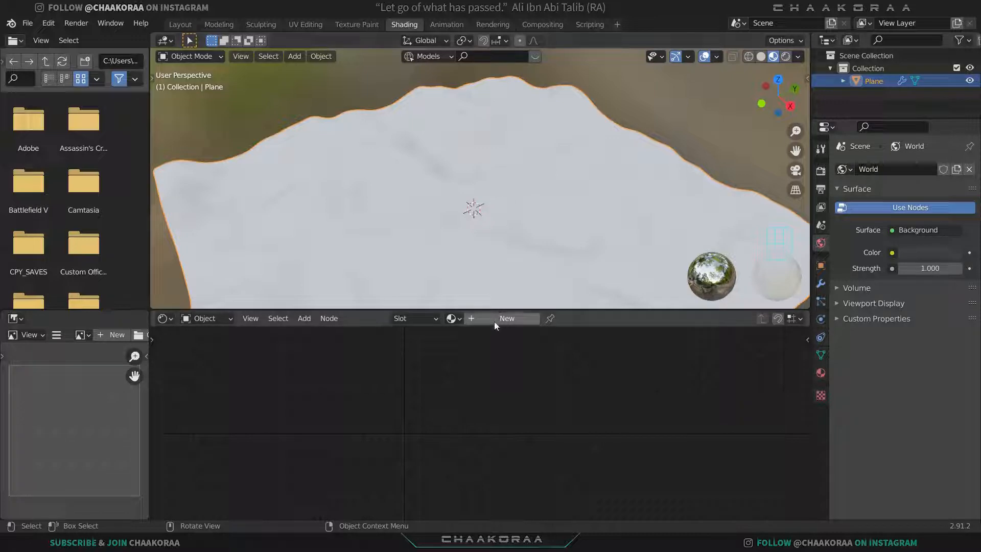
pyautogui.click(507, 319)
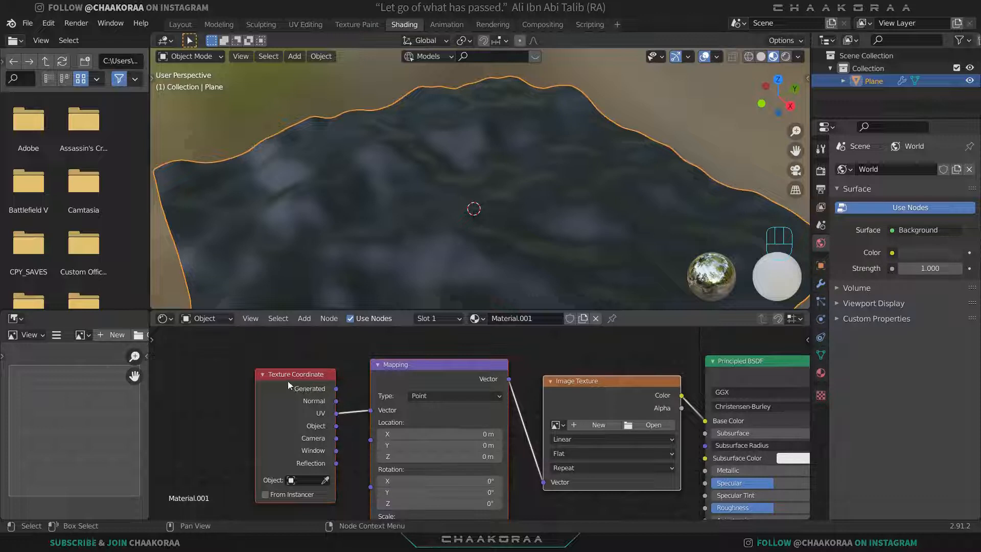
pyautogui.moveTo(403, 389)
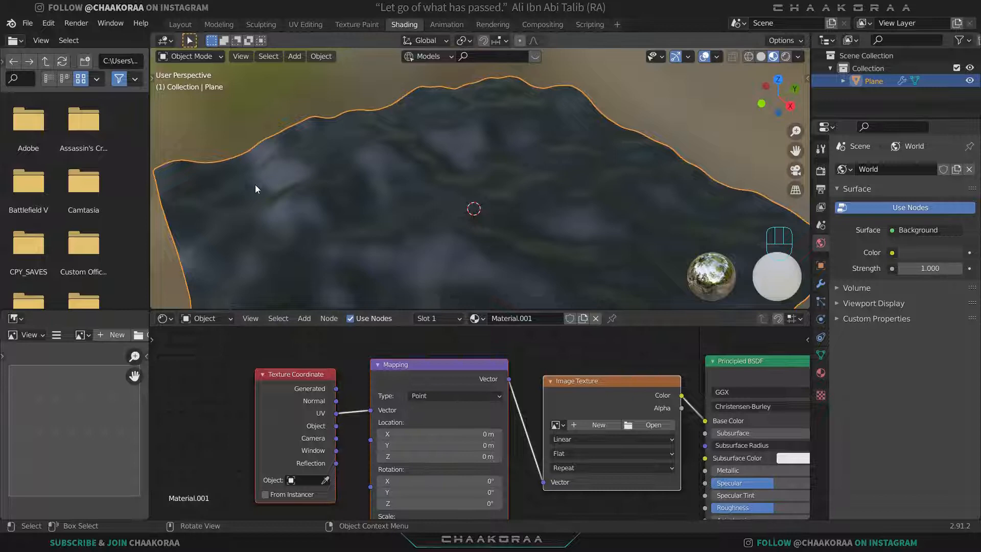
pyautogui.click(48, 24)
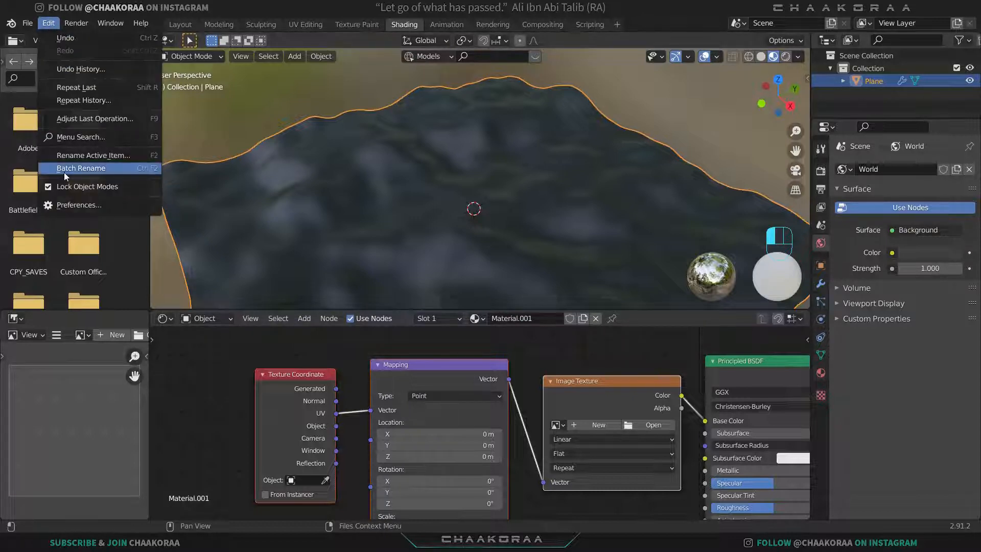
pyautogui.click(79, 204)
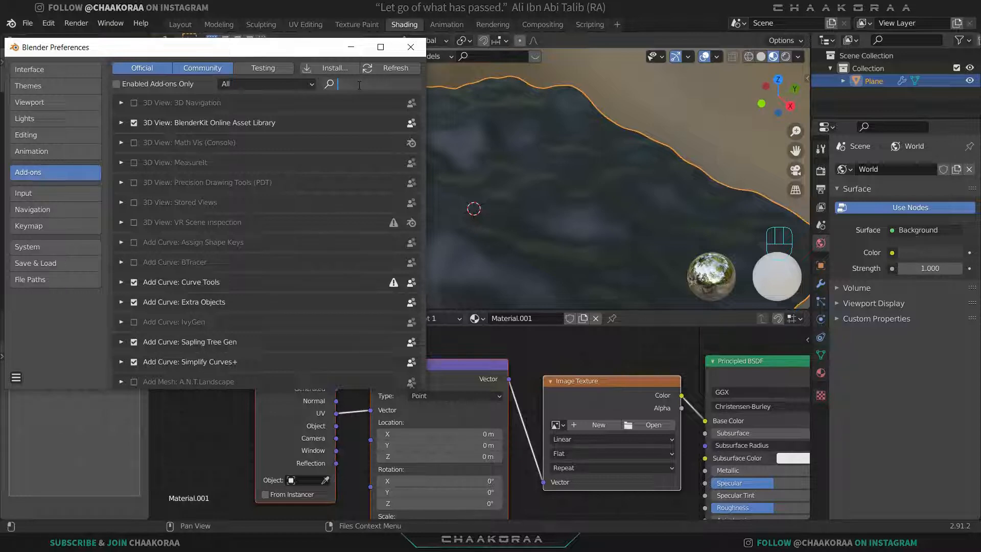
pyautogui.write('node')
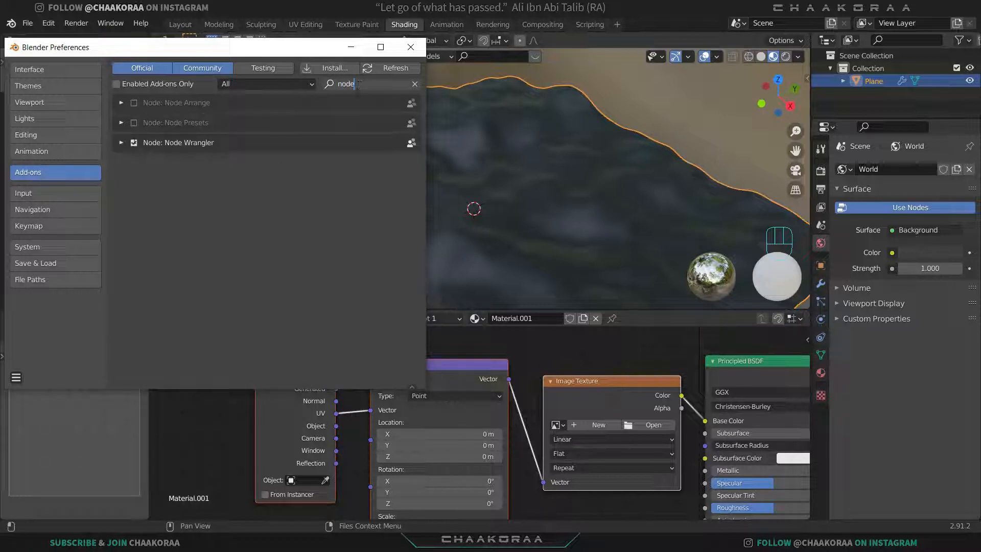
pyautogui.click(411, 47)
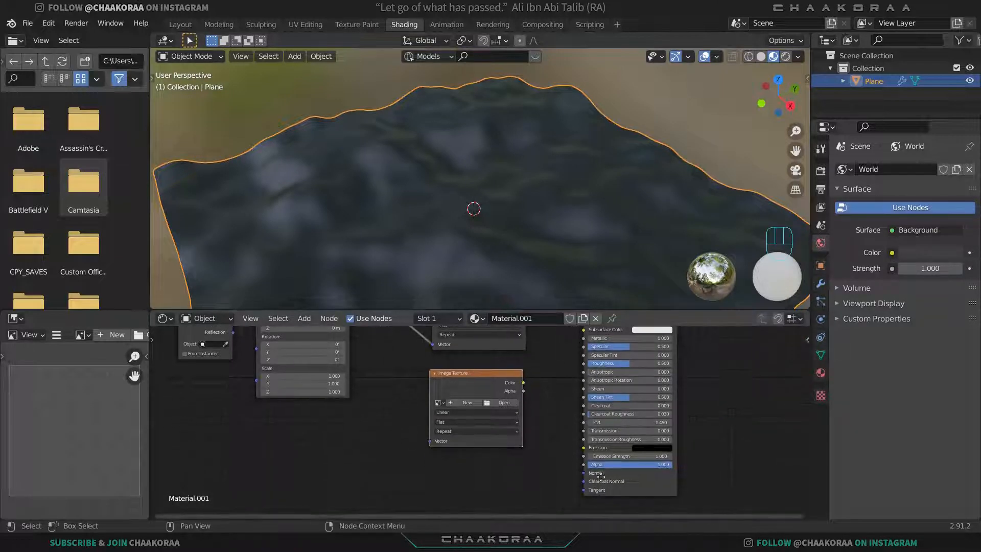
# Add a second Image Texture node via search and frame the whole node tree.
pyautogui.press('shift+a')
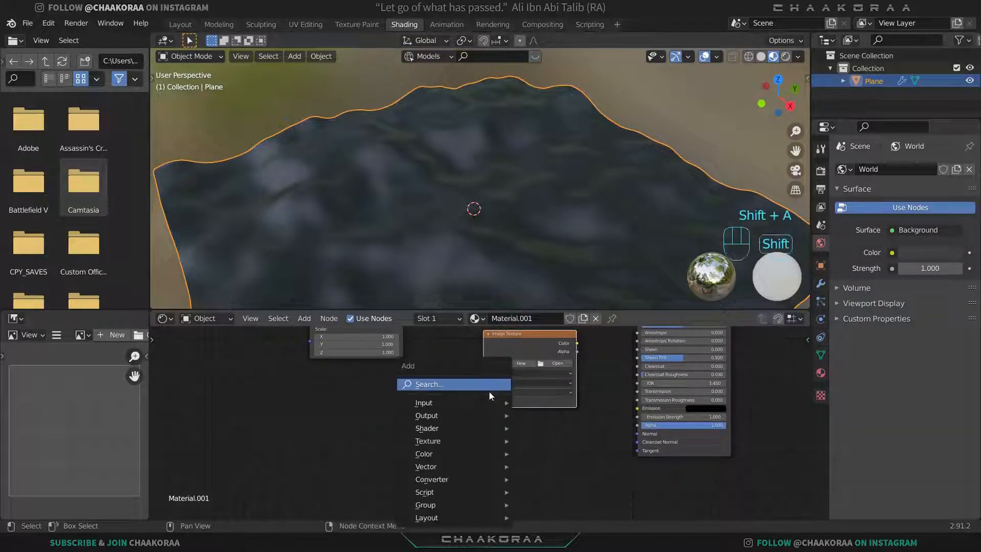
pyautogui.click(423, 402)
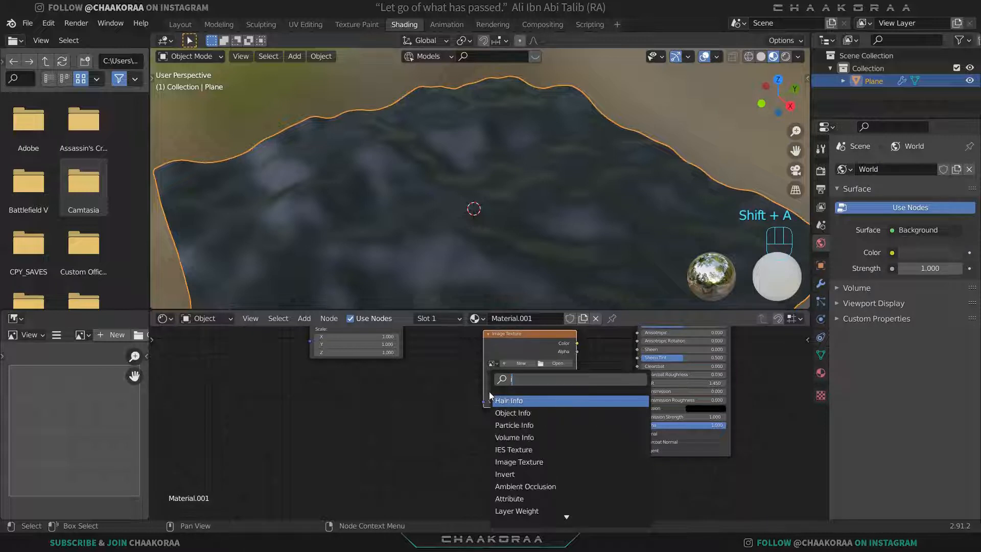
pyautogui.click(520, 462)
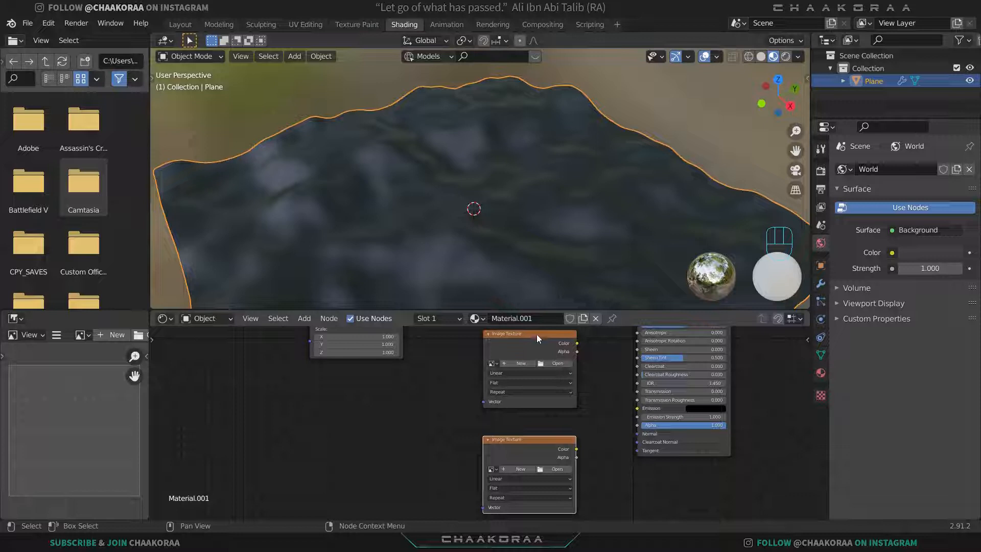
pyautogui.press('shift+d')
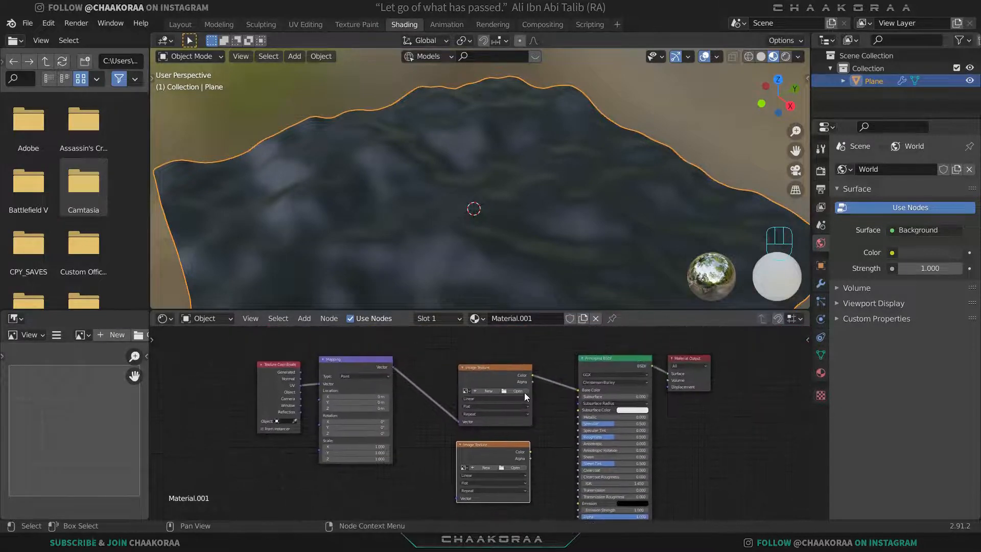
# Load sand texture images from the sand dune folder into the Image Texture nodes.
pyautogui.click(517, 391)
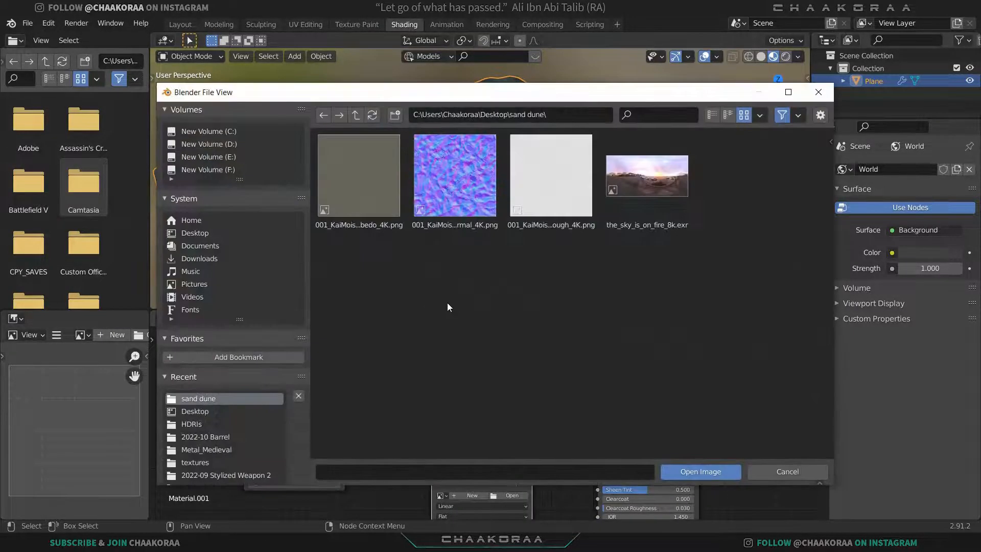
pyautogui.click(699, 471)
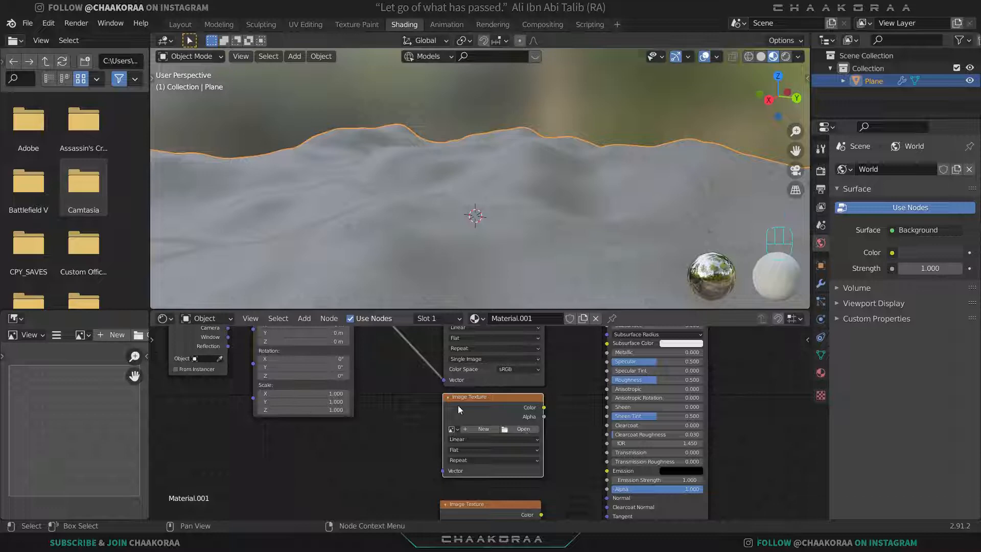
pyautogui.click(519, 429)
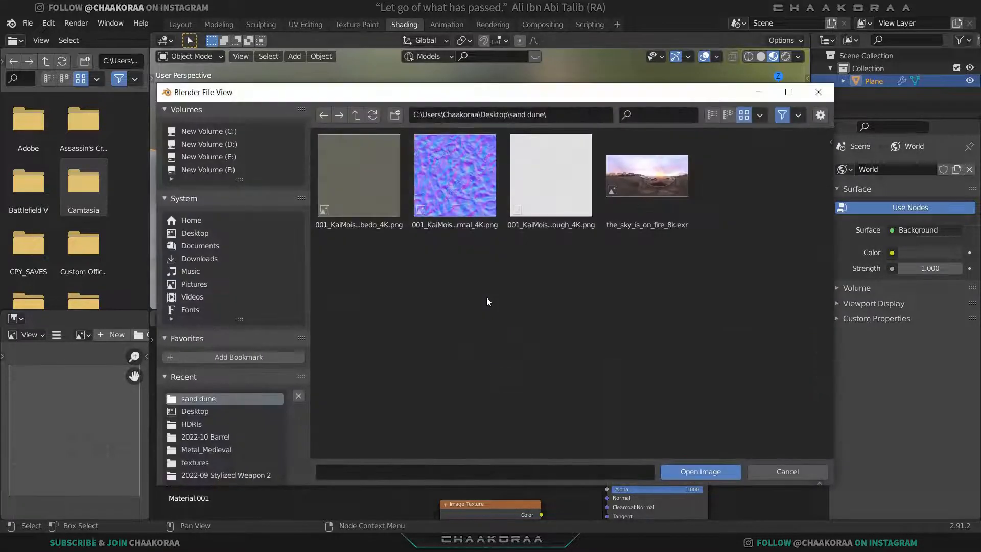
pyautogui.click(550, 174)
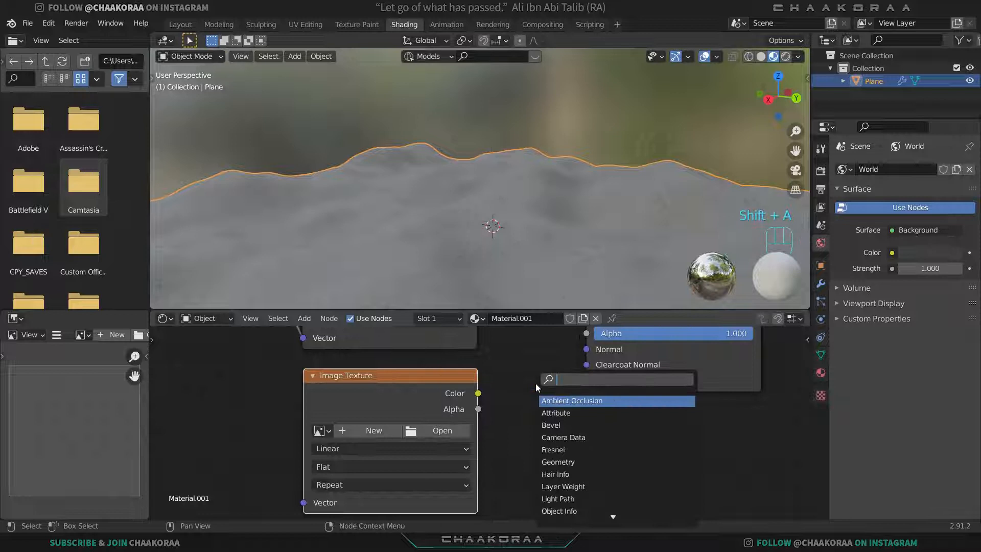
# Add a Bump node and load the sand normal map image to drive the material's normal.
pyautogui.click(572, 401)
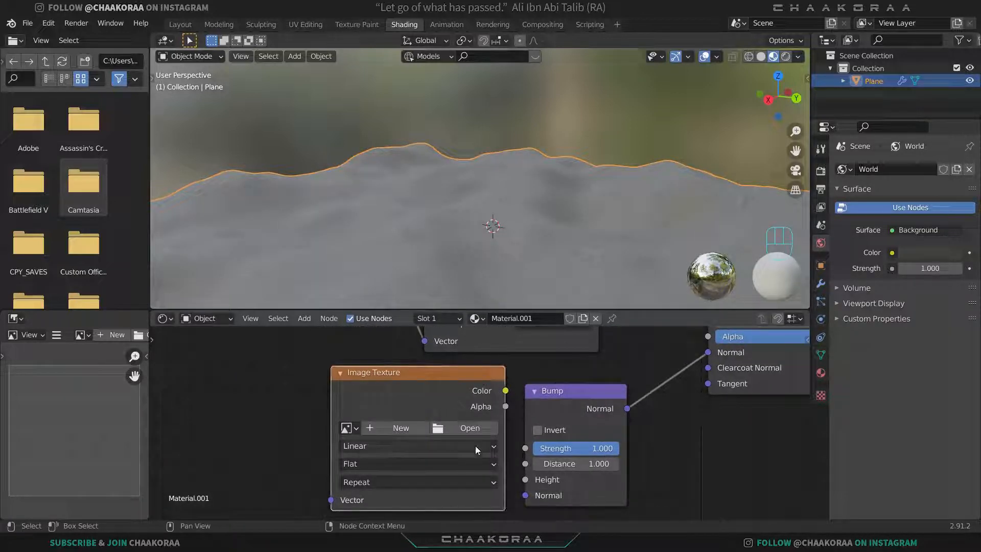
pyautogui.click(469, 427)
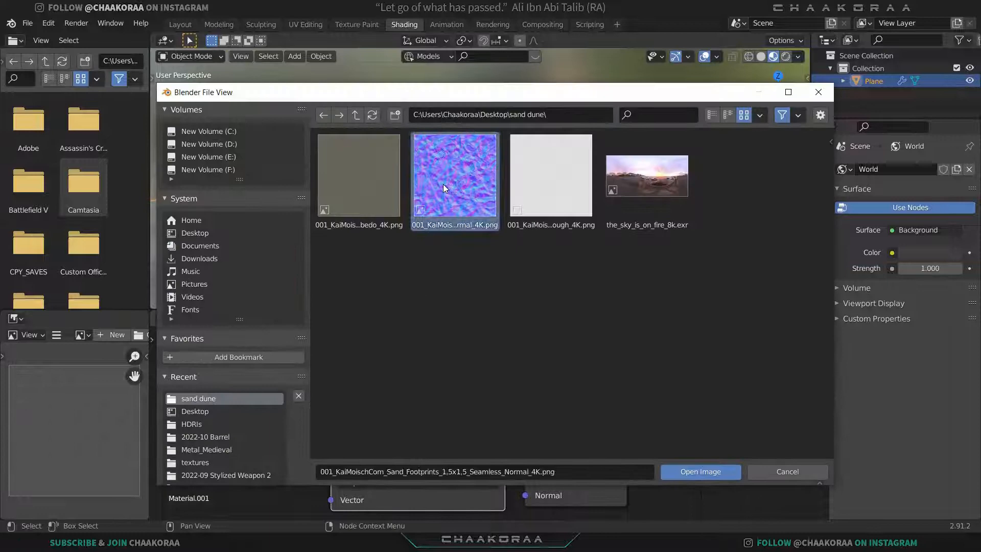
pyautogui.click(699, 471)
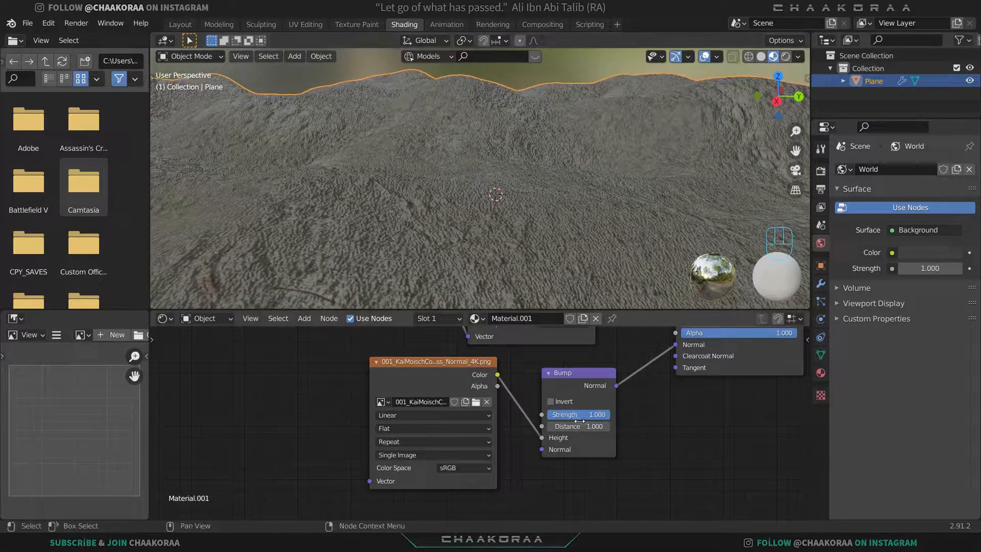
# Lower the bump strength to about 0.36 and set the mapping scale to 4 on every axis.
pyautogui.moveTo(578, 414); pyautogui.dragTo(578, 414)
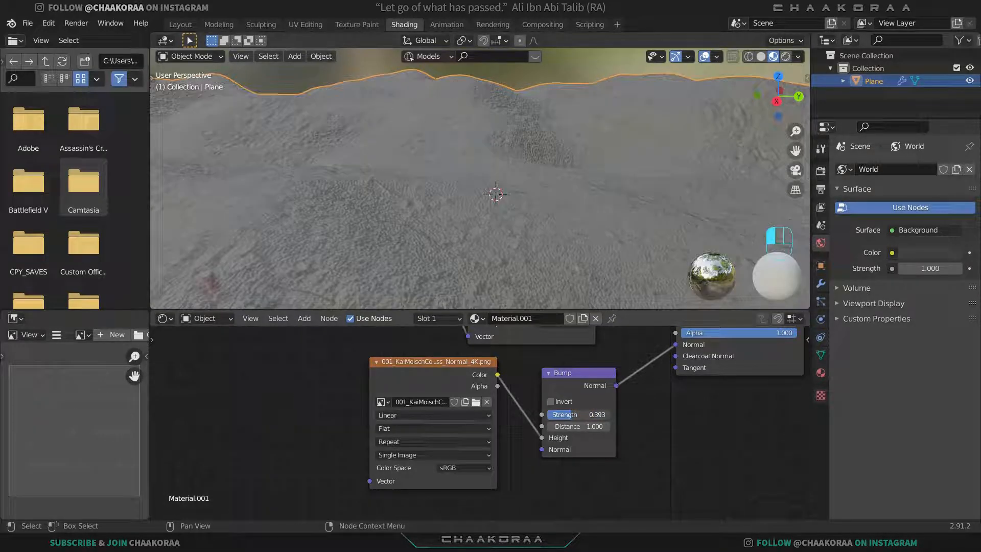
pyautogui.moveTo(576, 414); pyautogui.dragTo(563, 414)
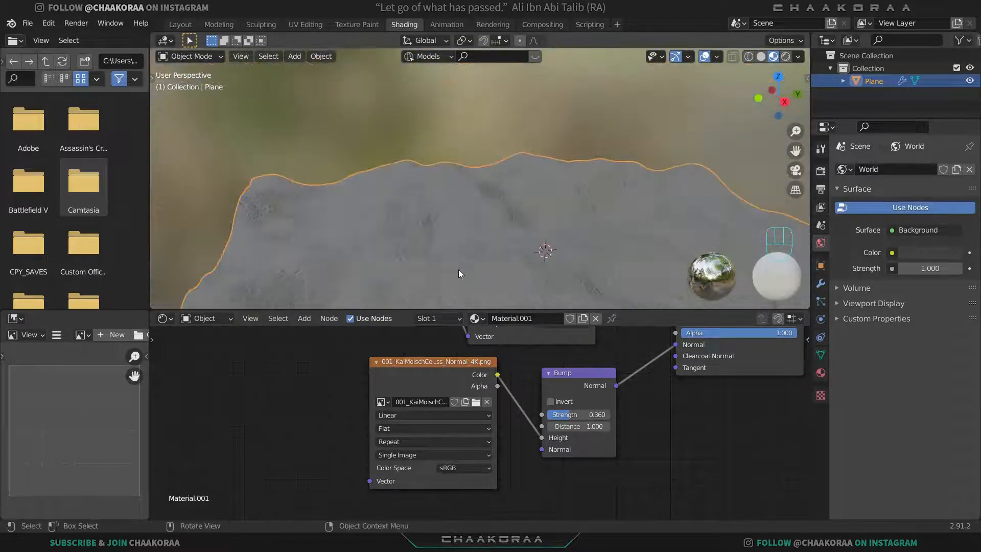
pyautogui.moveTo(460, 274); pyautogui.dragTo(497, 248)
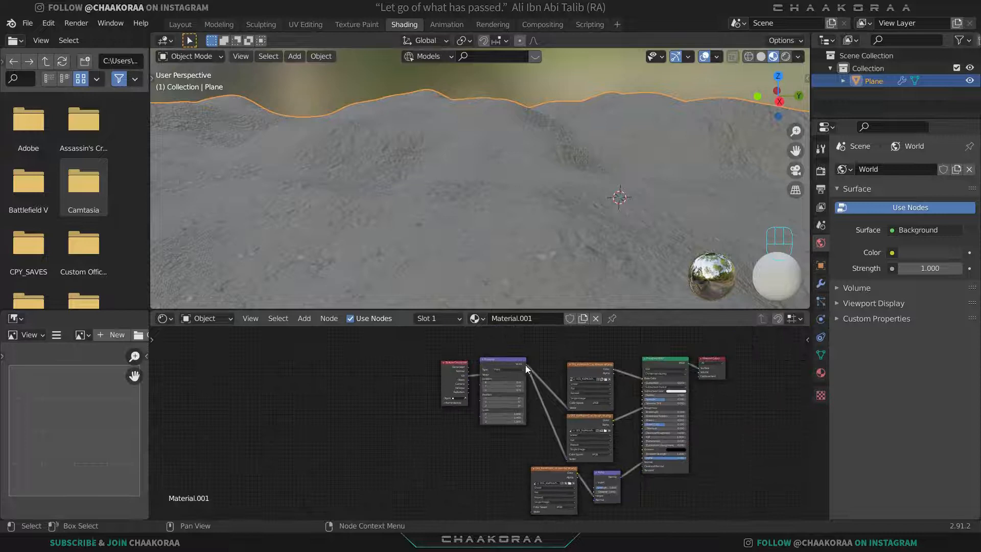
pyautogui.moveTo(525, 369); pyautogui.dragTo(522, 504)
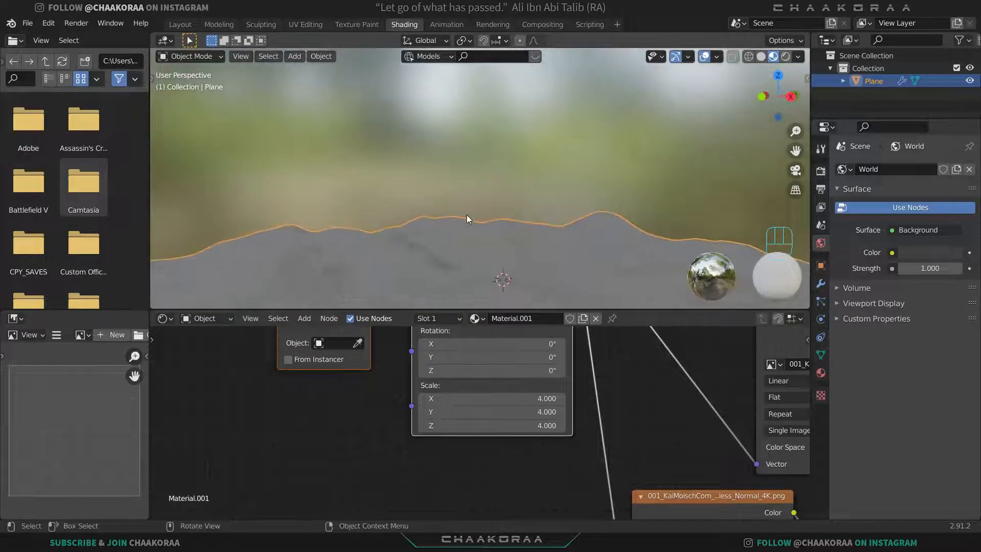
# In the World node tree, add an Environment Texture feeding the Background colour.
pyautogui.click(205, 319)
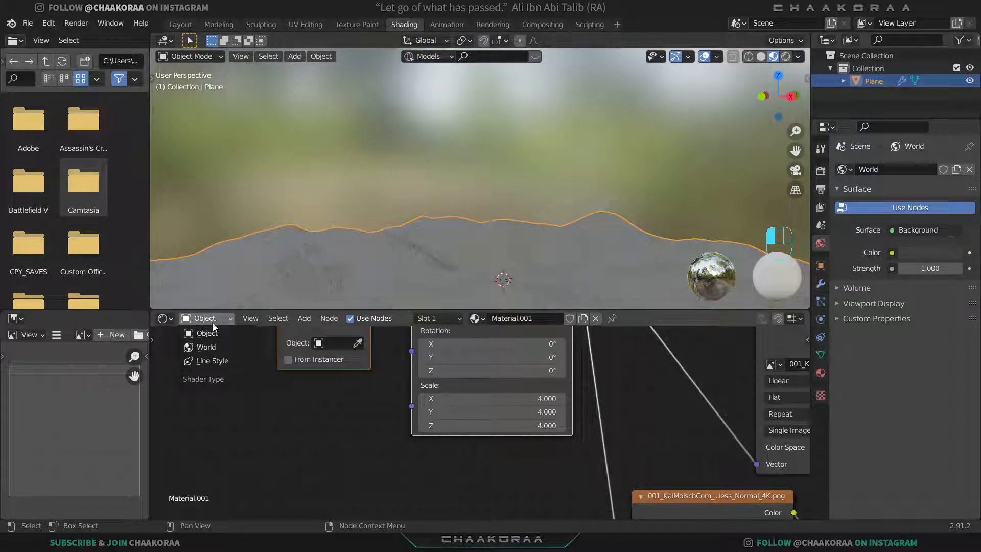
pyautogui.click(205, 347)
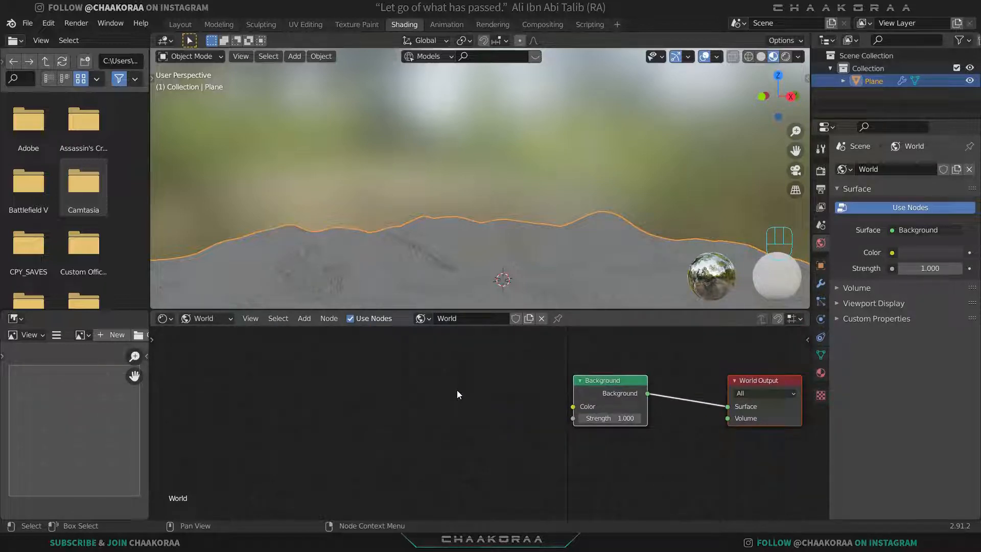
pyautogui.write('en')
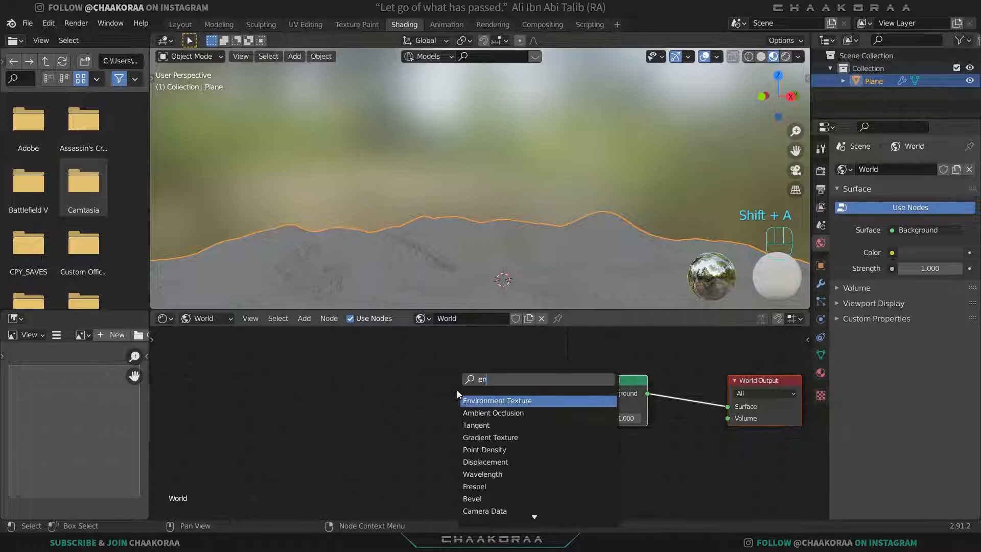
pyautogui.click(497, 400)
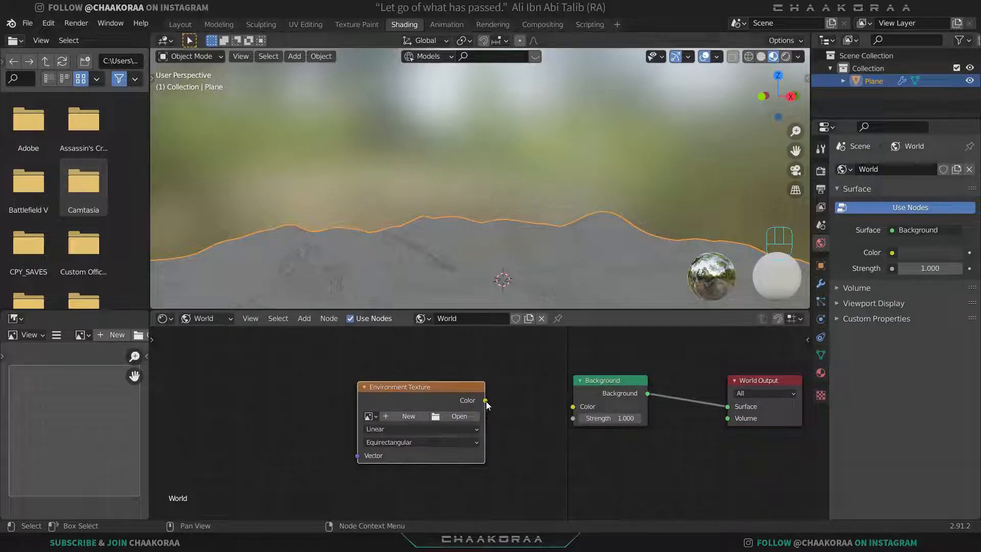
pyautogui.moveTo(487, 400); pyautogui.dragTo(574, 406)
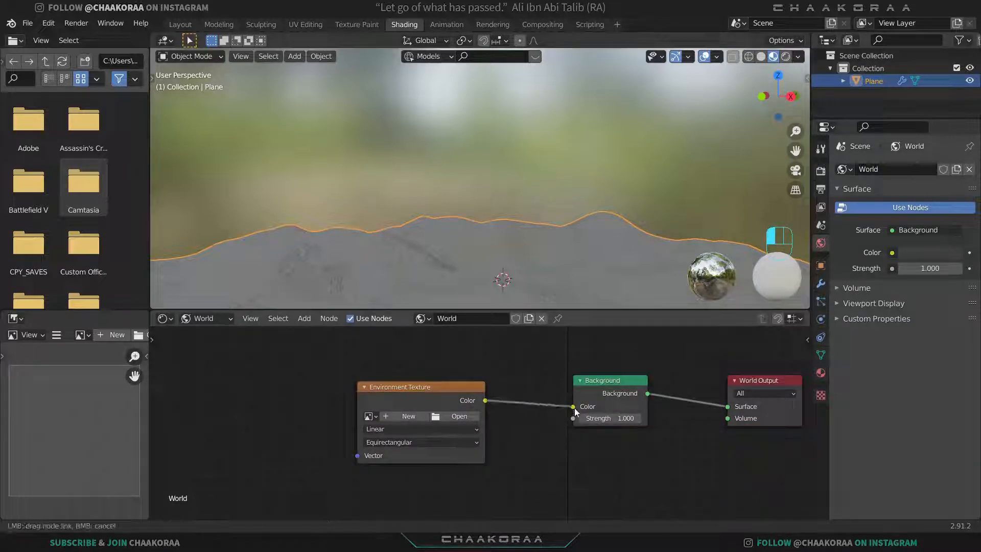
# Load the_sky_is_on_fire_8k.exr into the Environment Texture node.
pyautogui.click(459, 416)
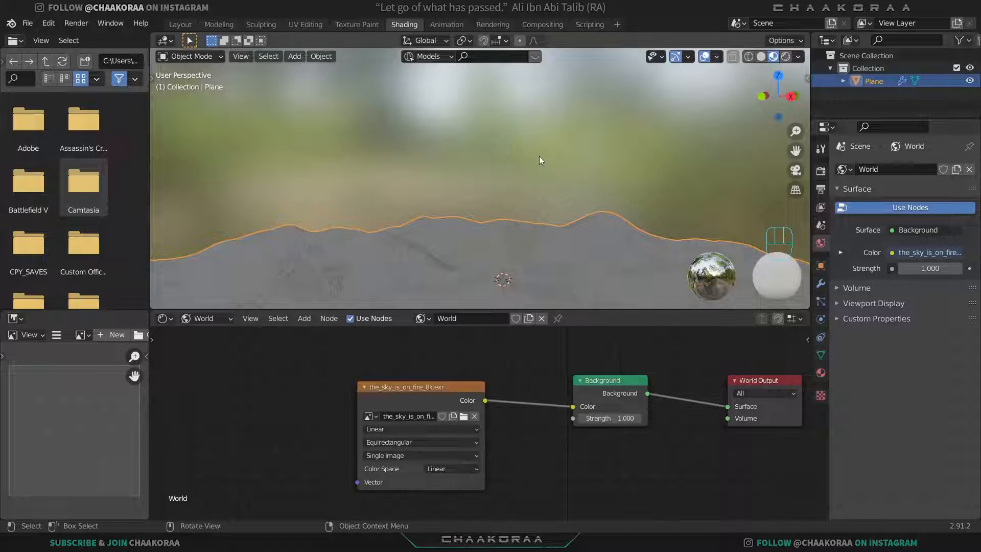
pyautogui.click(798, 57)
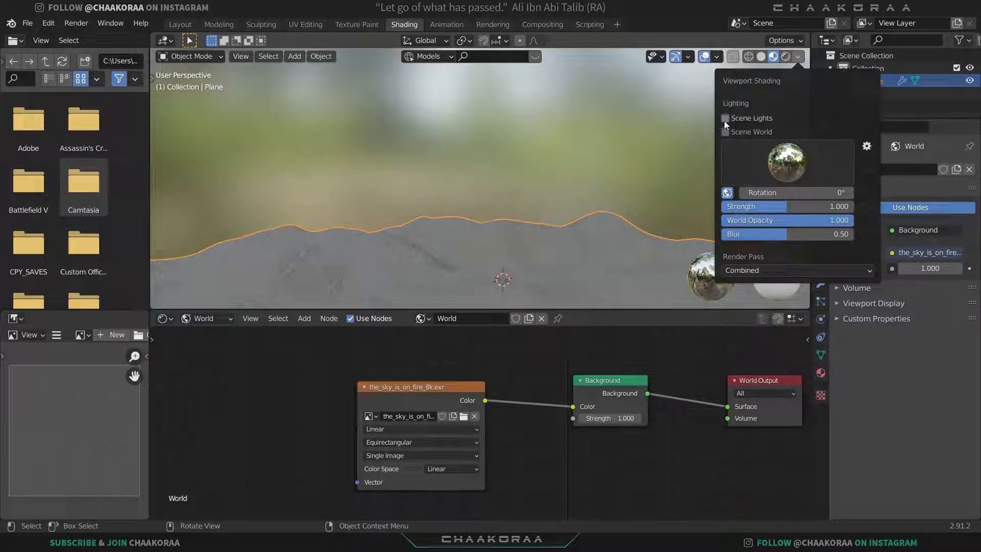
# Enable Scene World in viewport shading so the sunset HDRI shows, then return to Layout.
pyautogui.click(623, 132)
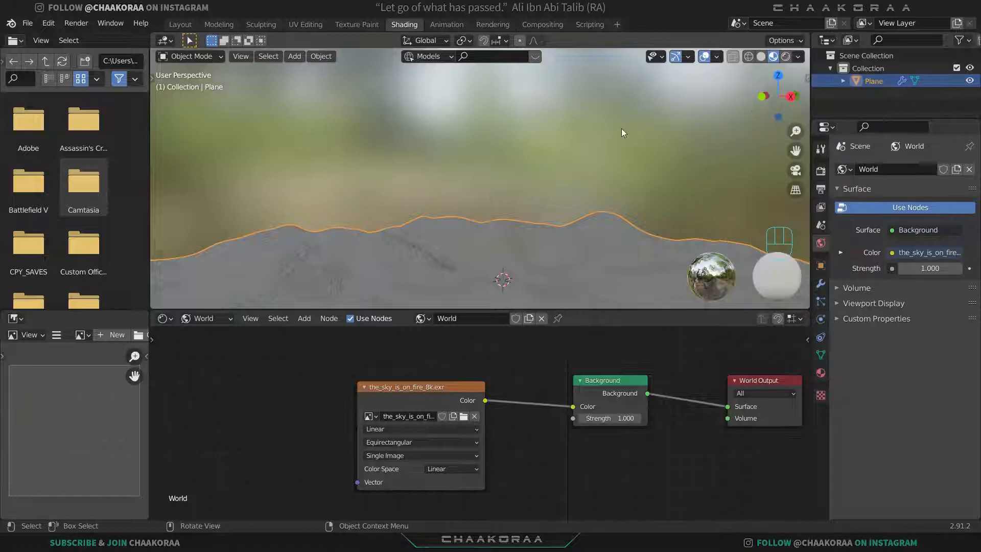
pyautogui.moveTo(777, 73)
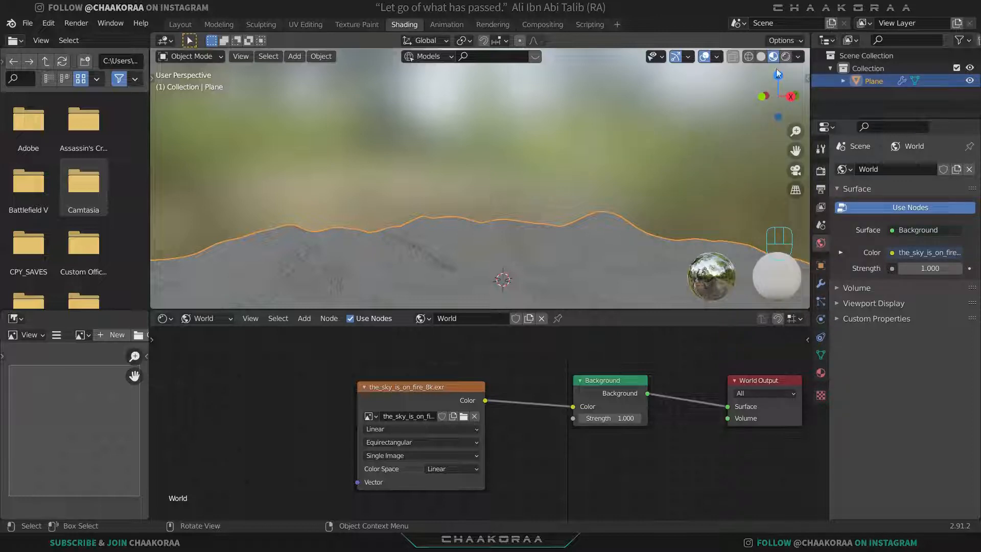
pyautogui.moveTo(799, 59)
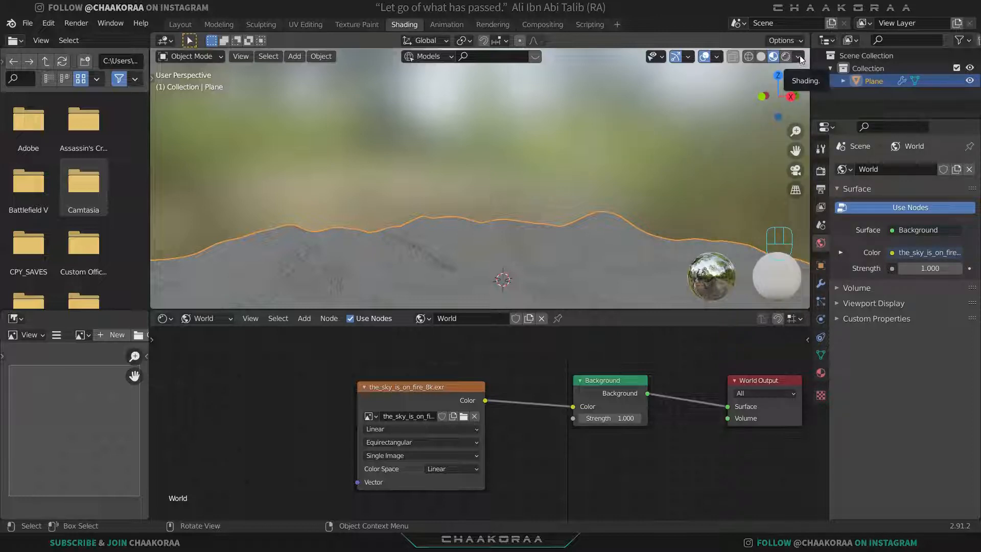
pyautogui.click(799, 57)
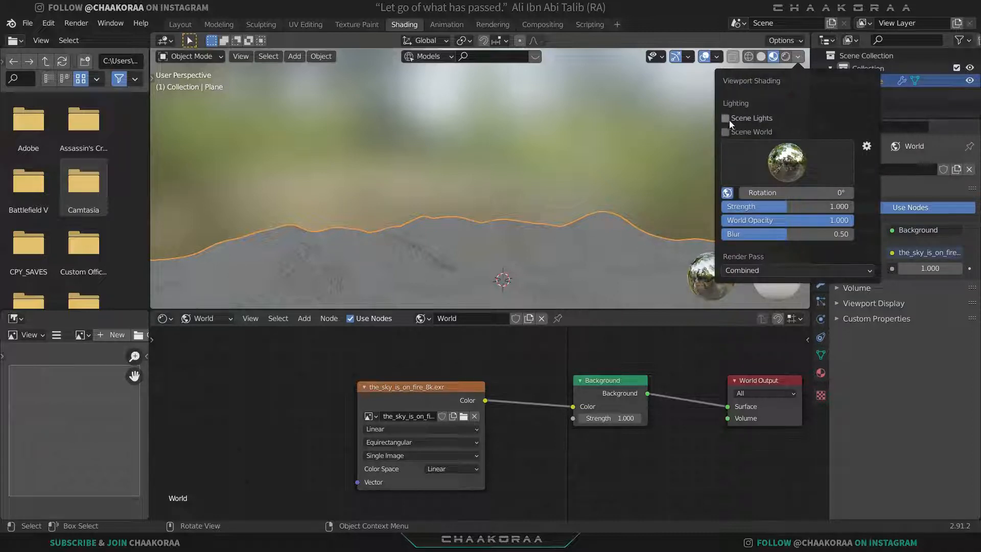
pyautogui.click(726, 119)
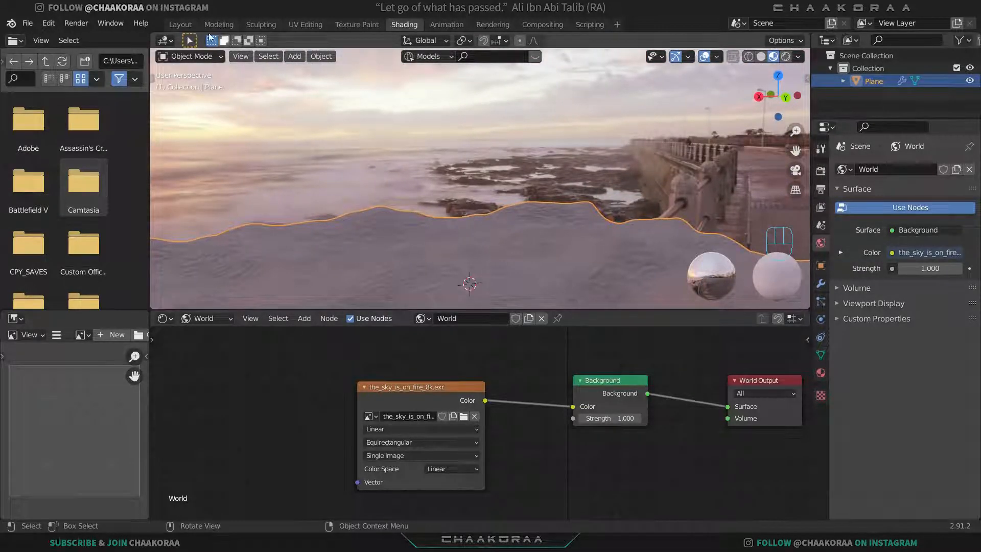
pyautogui.click(180, 23)
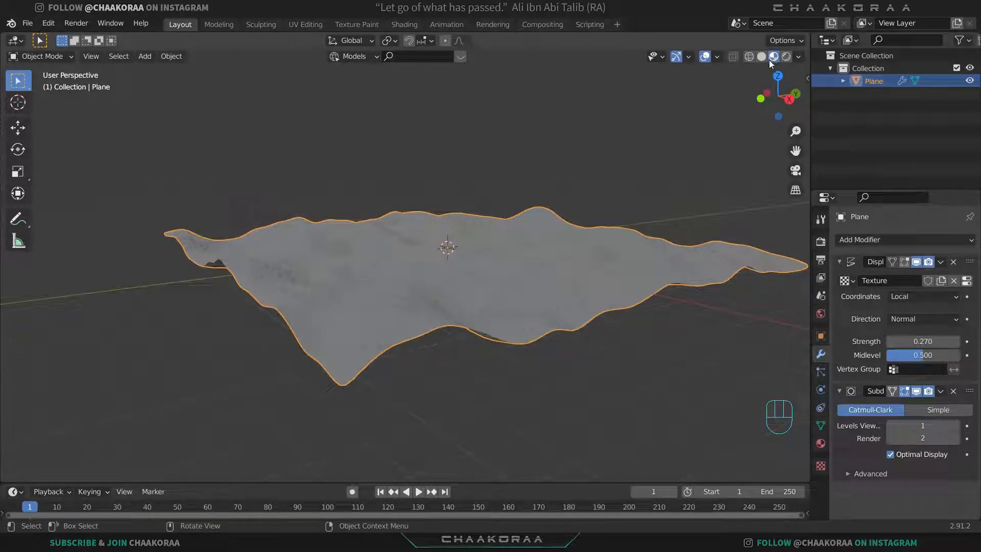
# Enable Scene Lights and Scene World in the Layout viewport shading.
pyautogui.click(798, 56)
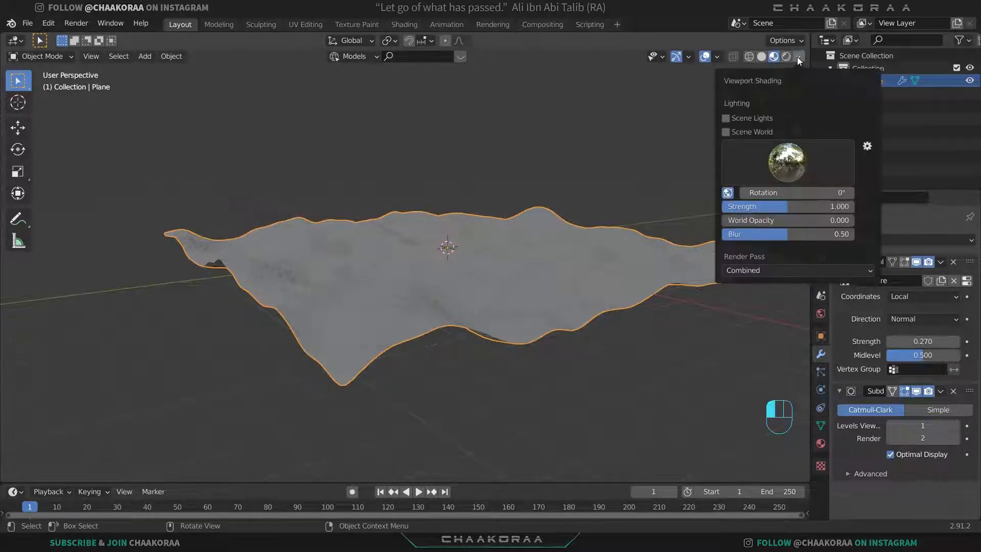
pyautogui.click(726, 118)
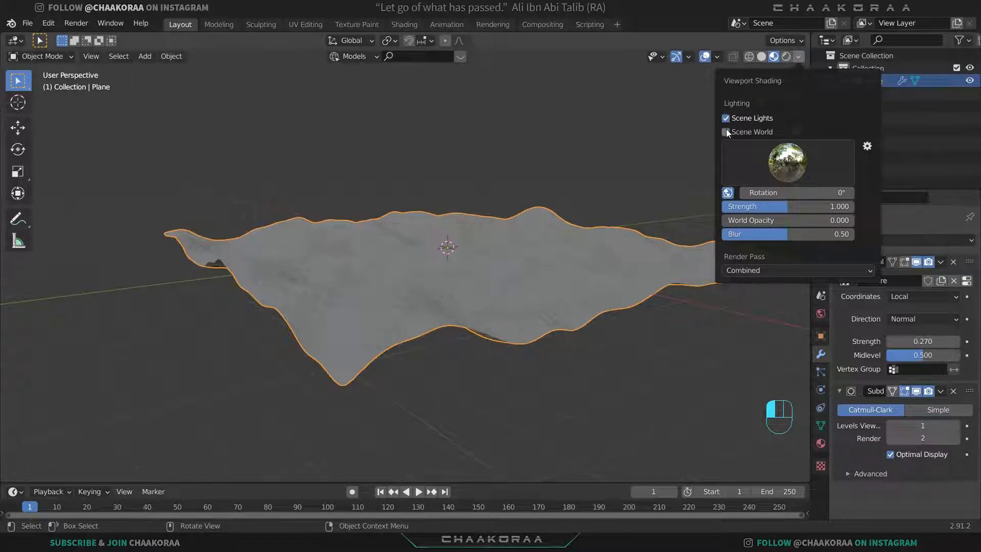
pyautogui.click(726, 132)
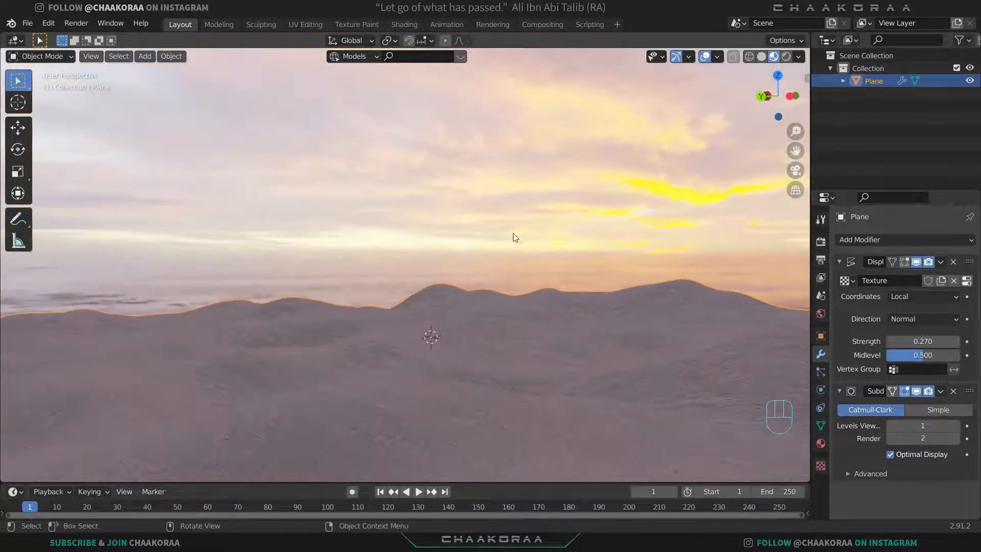
# Orbit around the dunes to inspect the sunset sky and skyline lighting the terrain.
pyautogui.moveTo(513, 237); pyautogui.dragTo(531, 271)
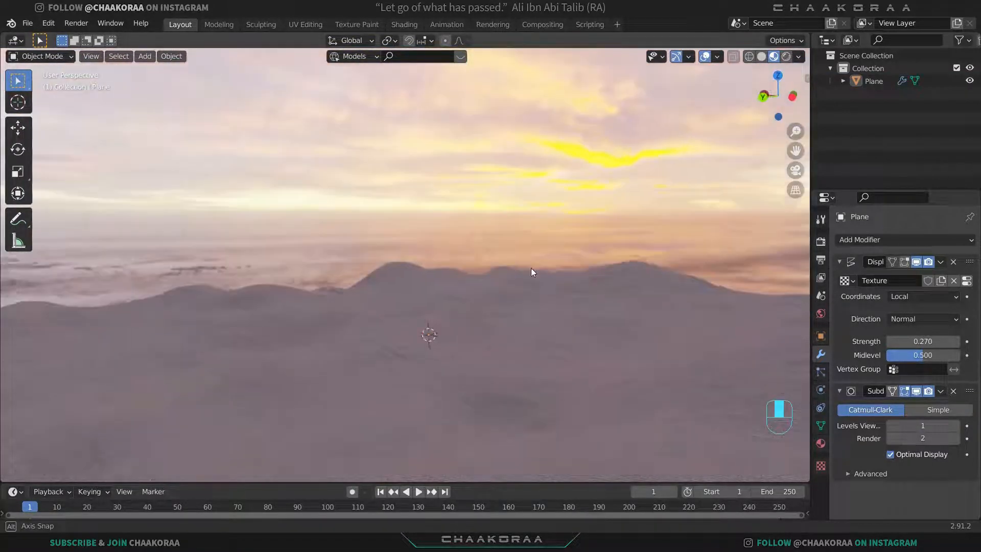
pyautogui.moveTo(531, 272); pyautogui.dragTo(493, 336)
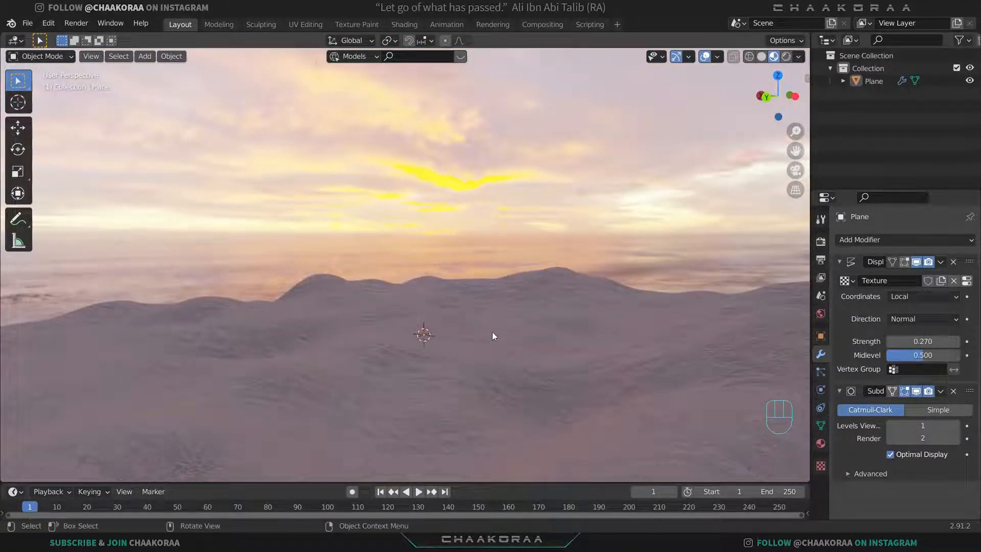
pyautogui.moveTo(492, 337); pyautogui.dragTo(321, 297)
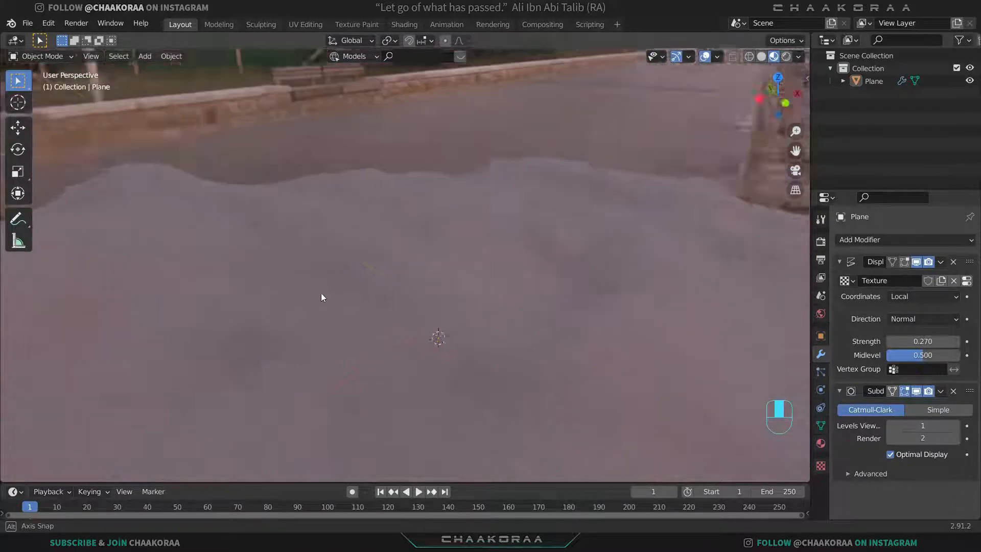
pyautogui.moveTo(322, 298); pyautogui.dragTo(478, 343)
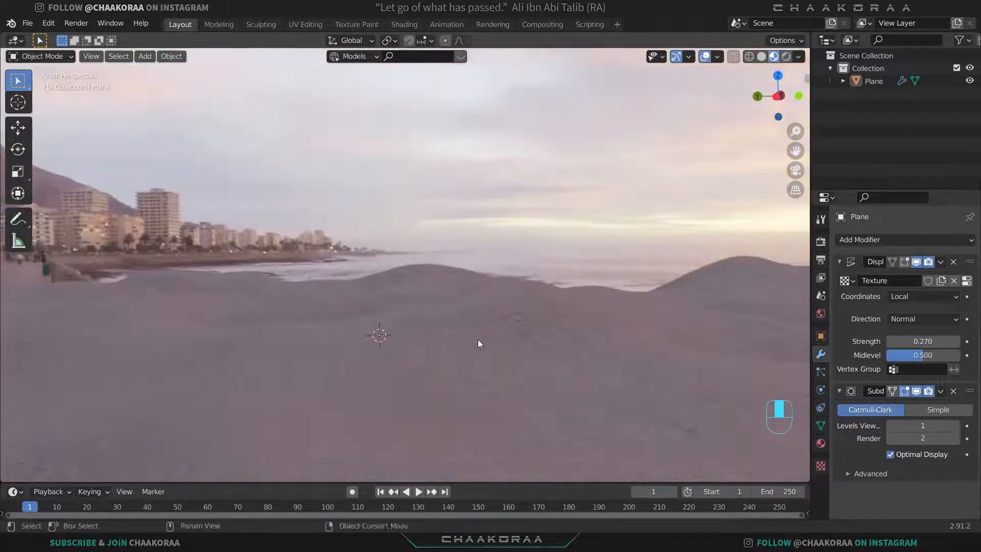
pyautogui.moveTo(478, 343); pyautogui.dragTo(595, 296)
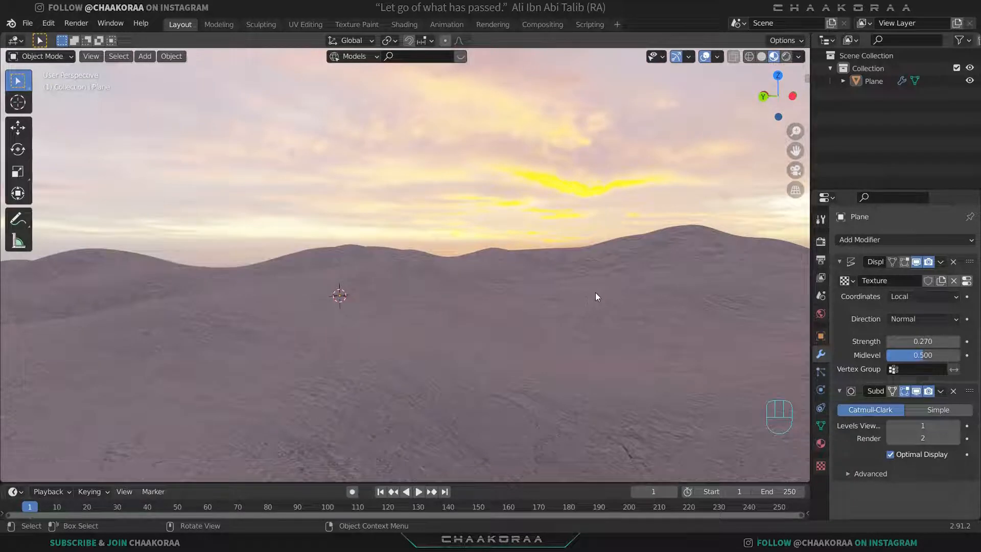